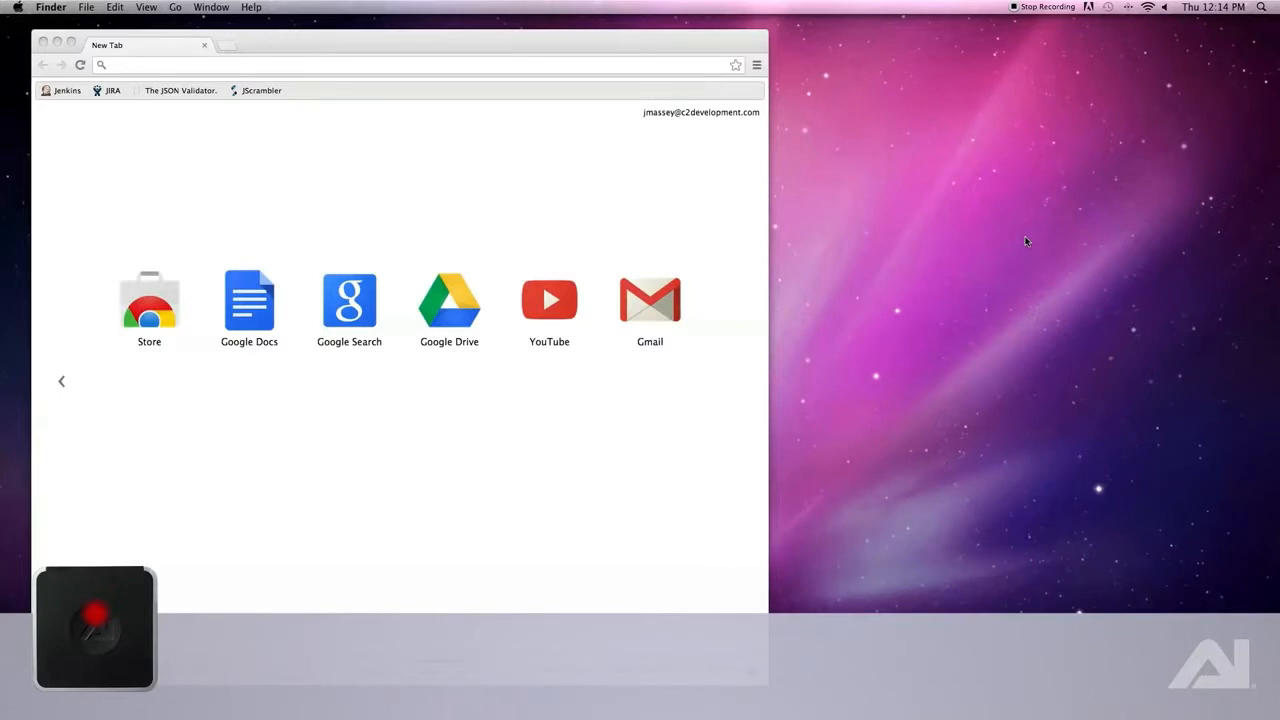
Step: Activate the Chrome window and focus its address bar on a blank New Tab page
click(1148, 7)
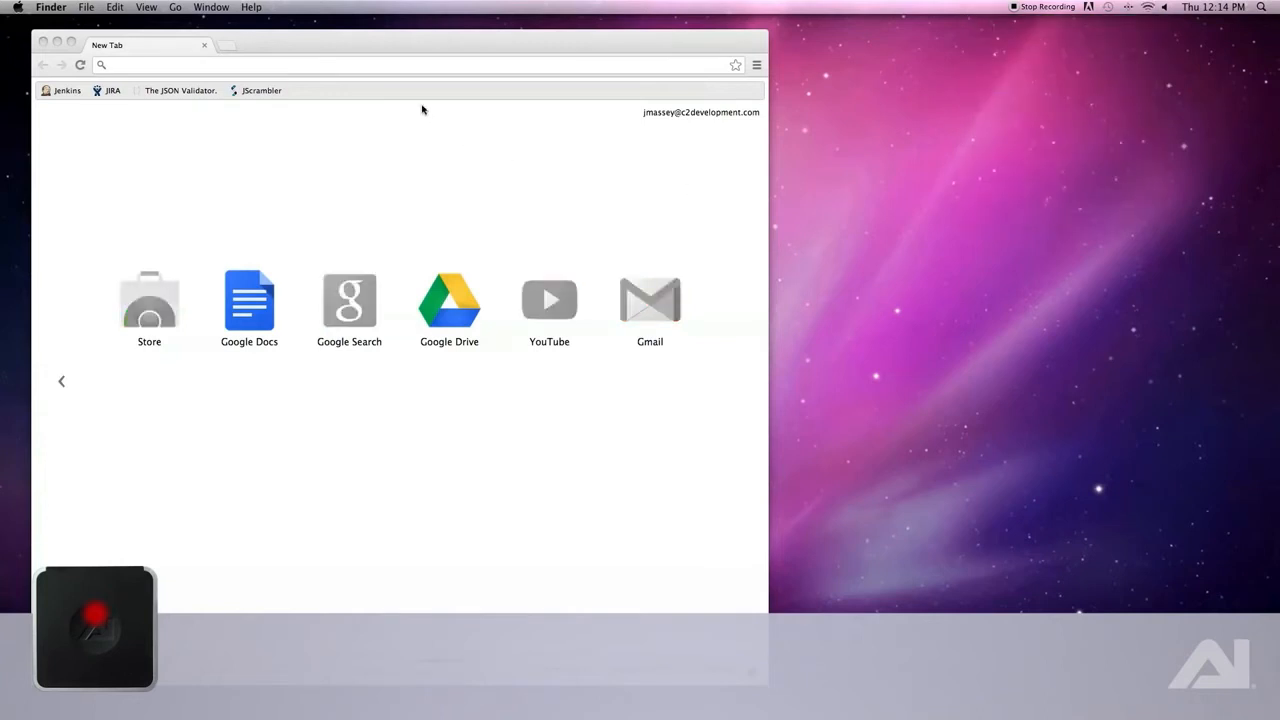
click(442, 64)
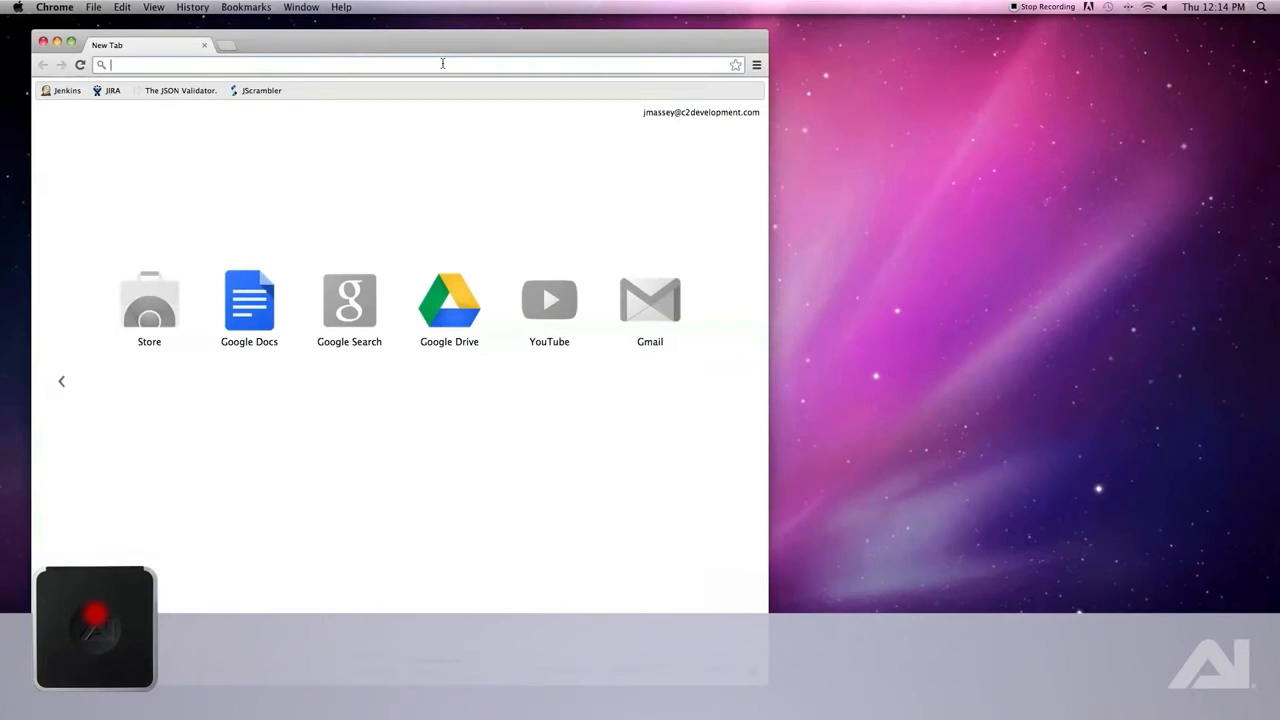
text(http://director-02001895.local/)
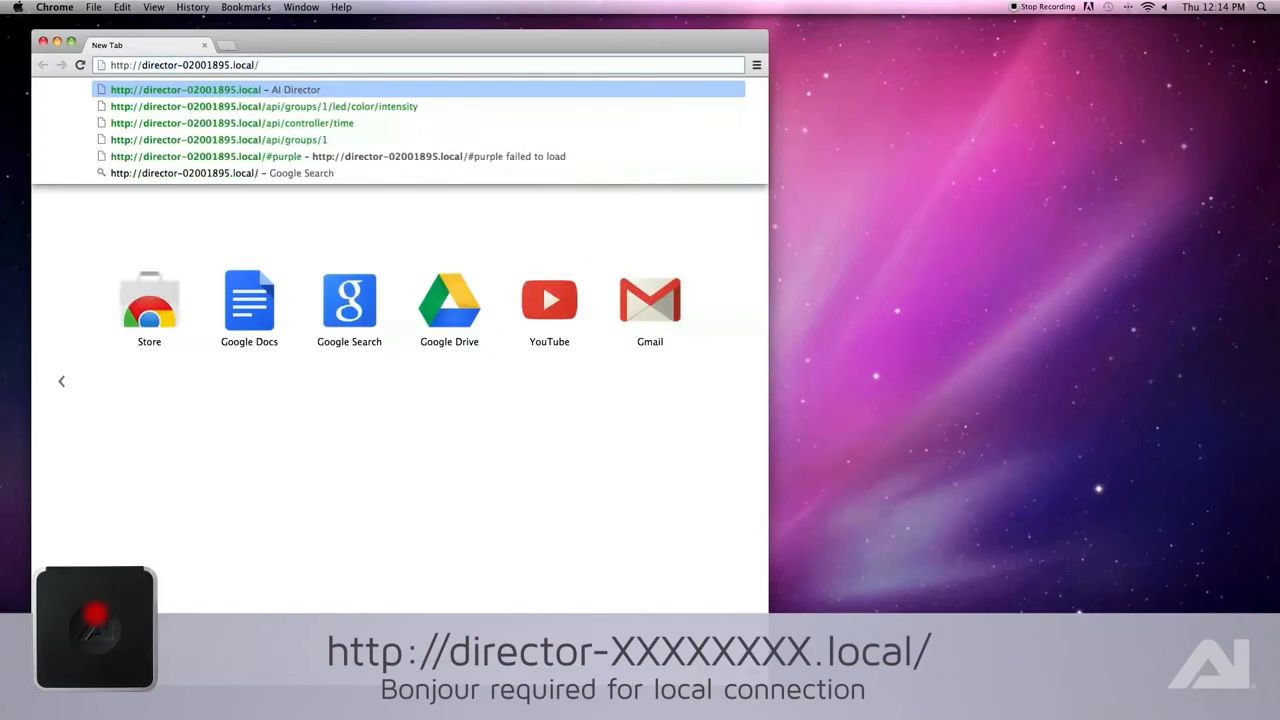
click(214, 89)
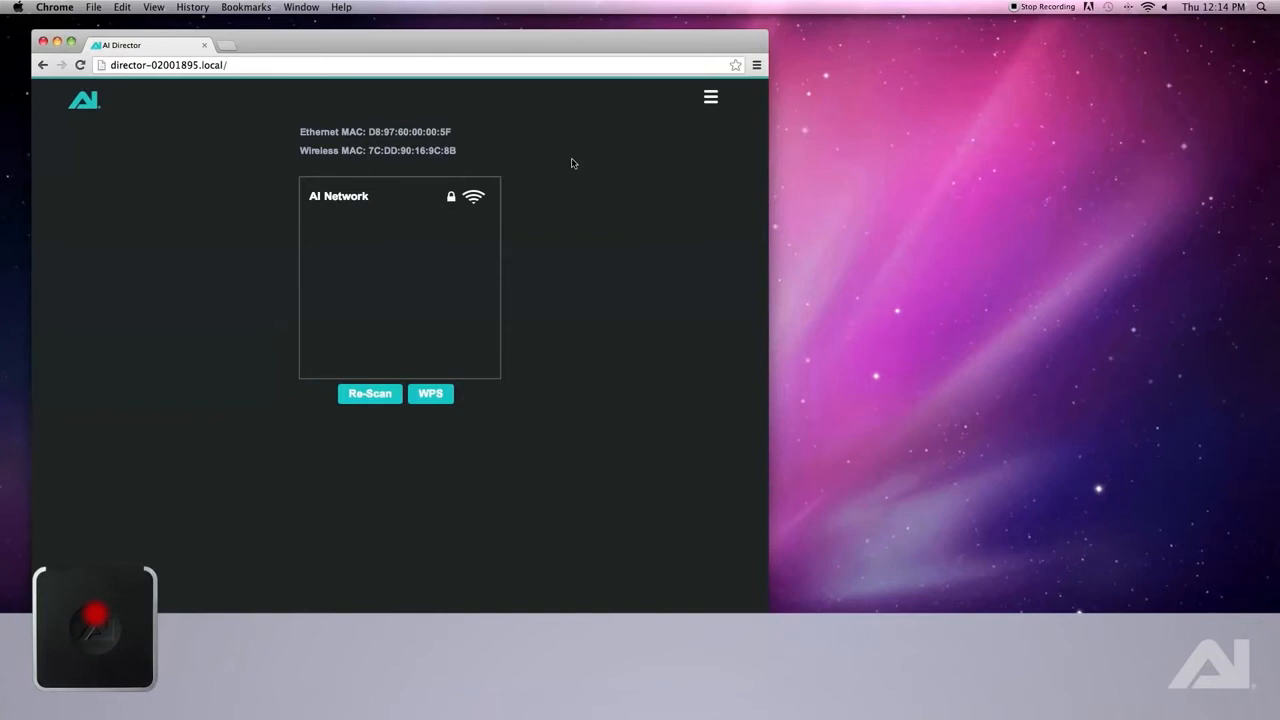
mouse_move(500, 177)
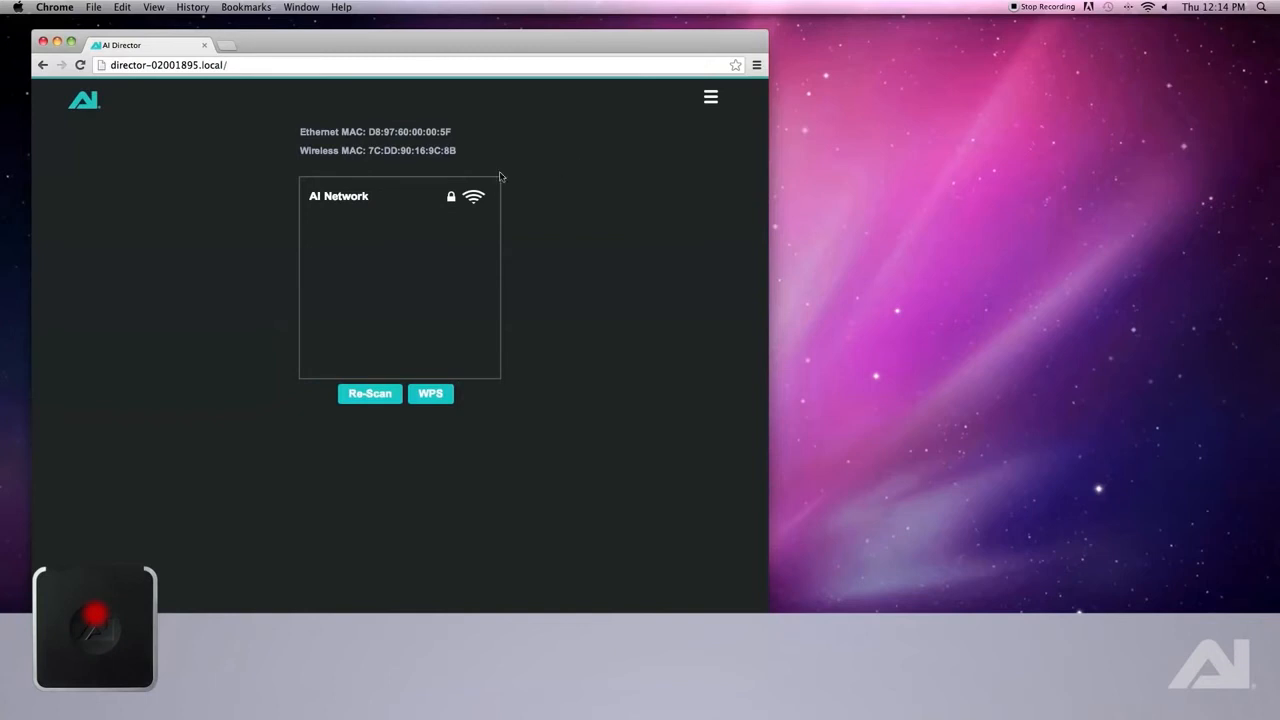
Step: Select AI Network, enter the wireless password, and submit the connection
click(338, 195)
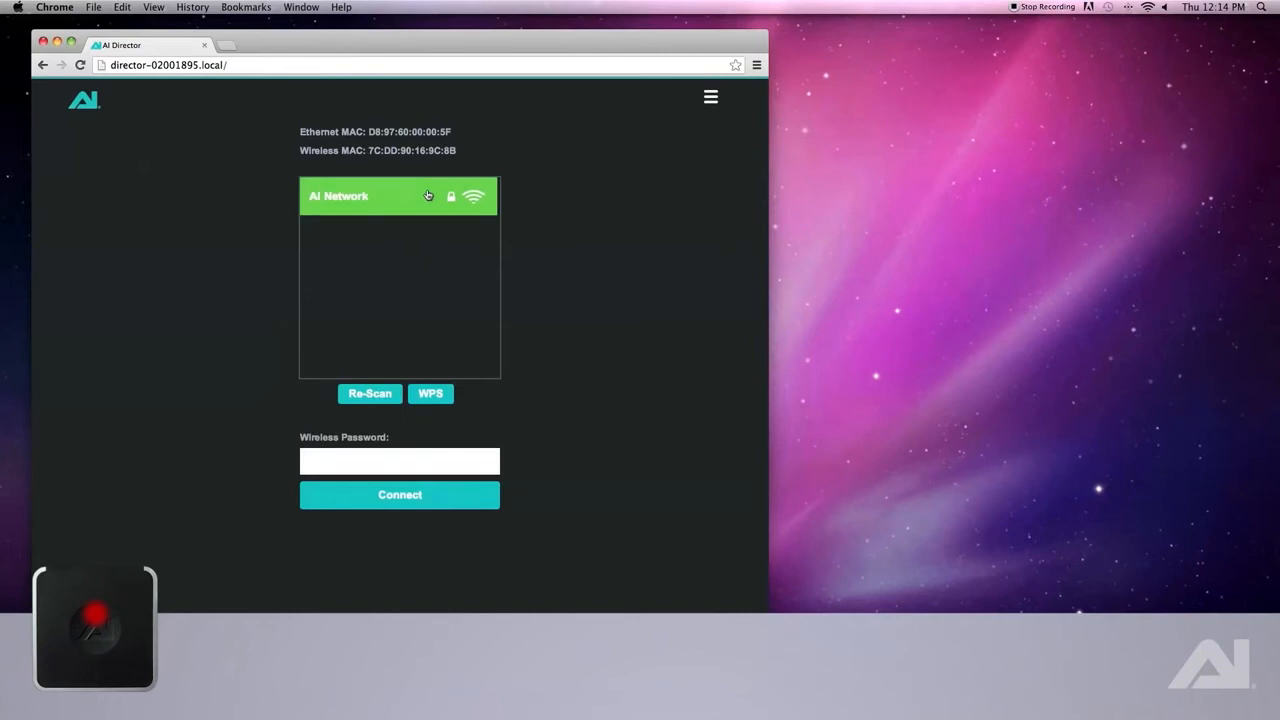
click(399, 461)
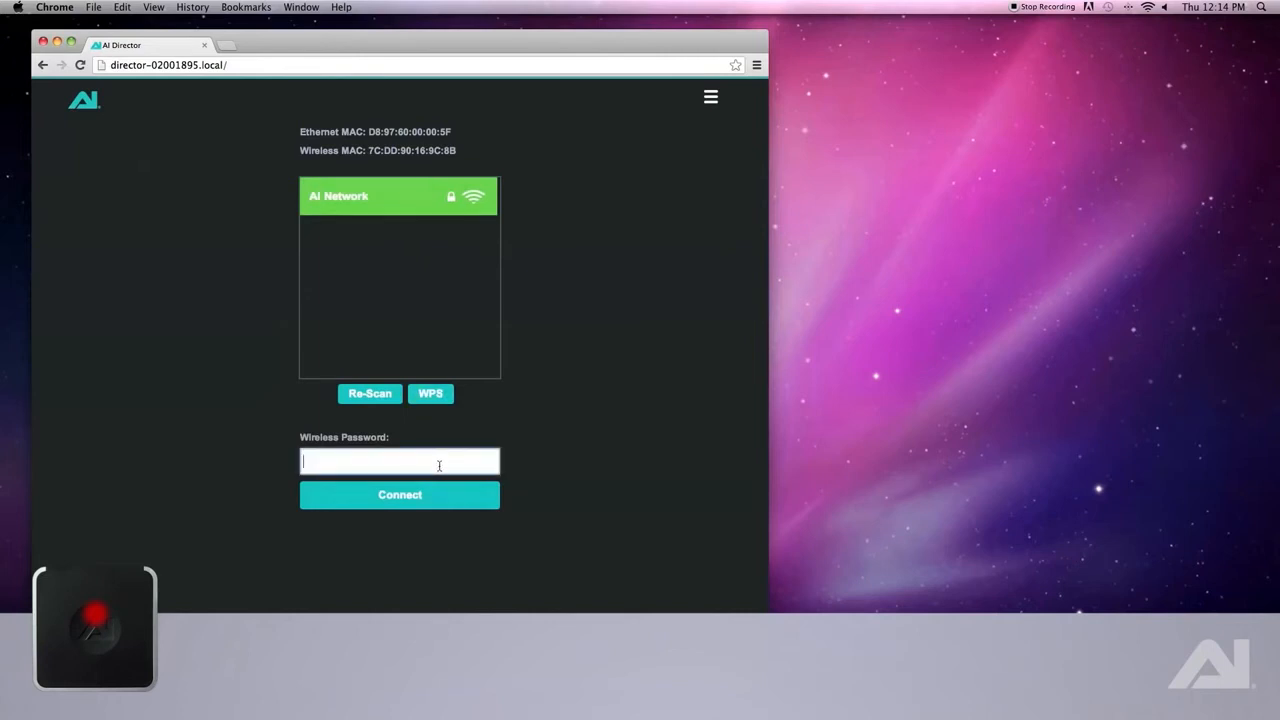
text(password)
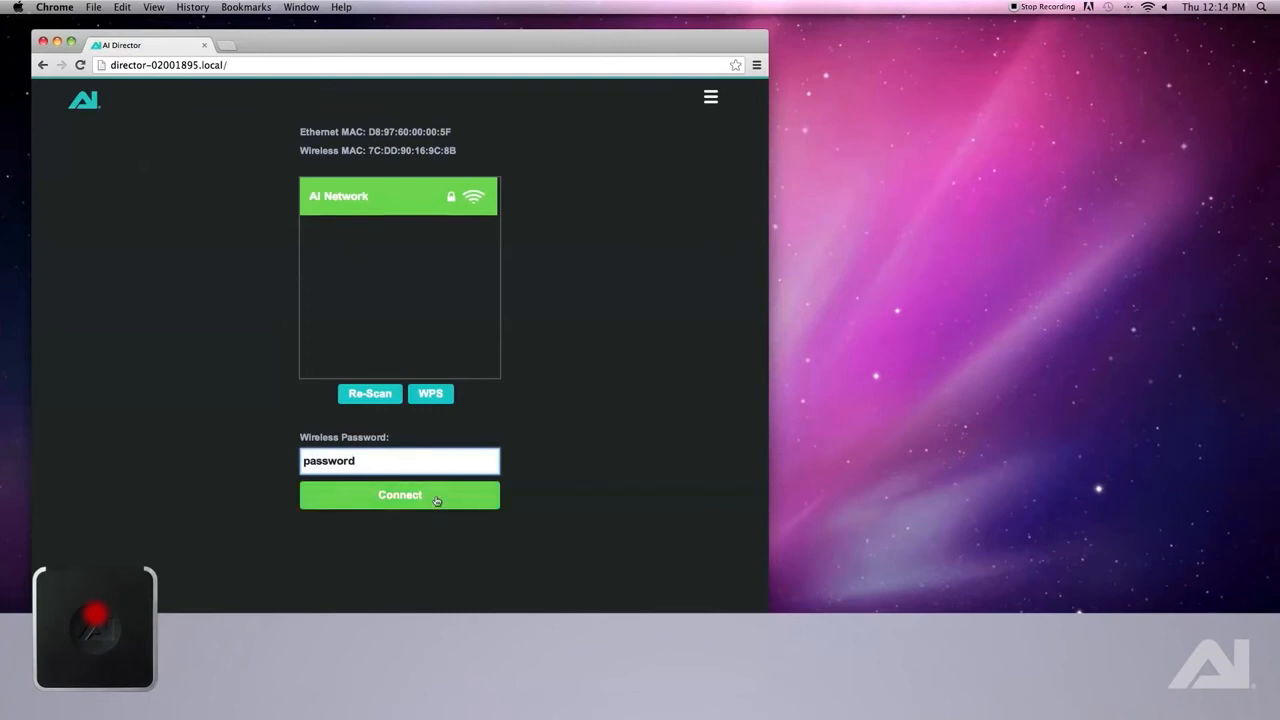
click(399, 495)
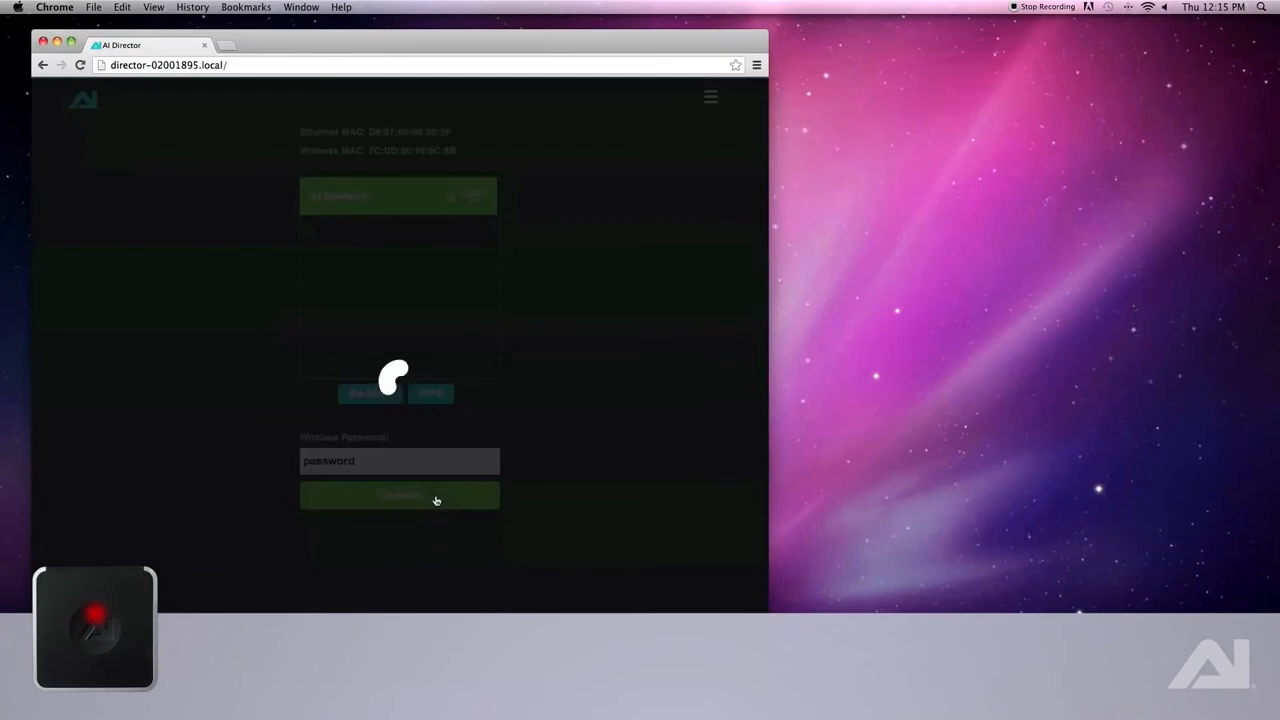
Step: Acknowledge the Wireless Setup notice and show the Mac's Wi-Fi network list
click(399, 495)
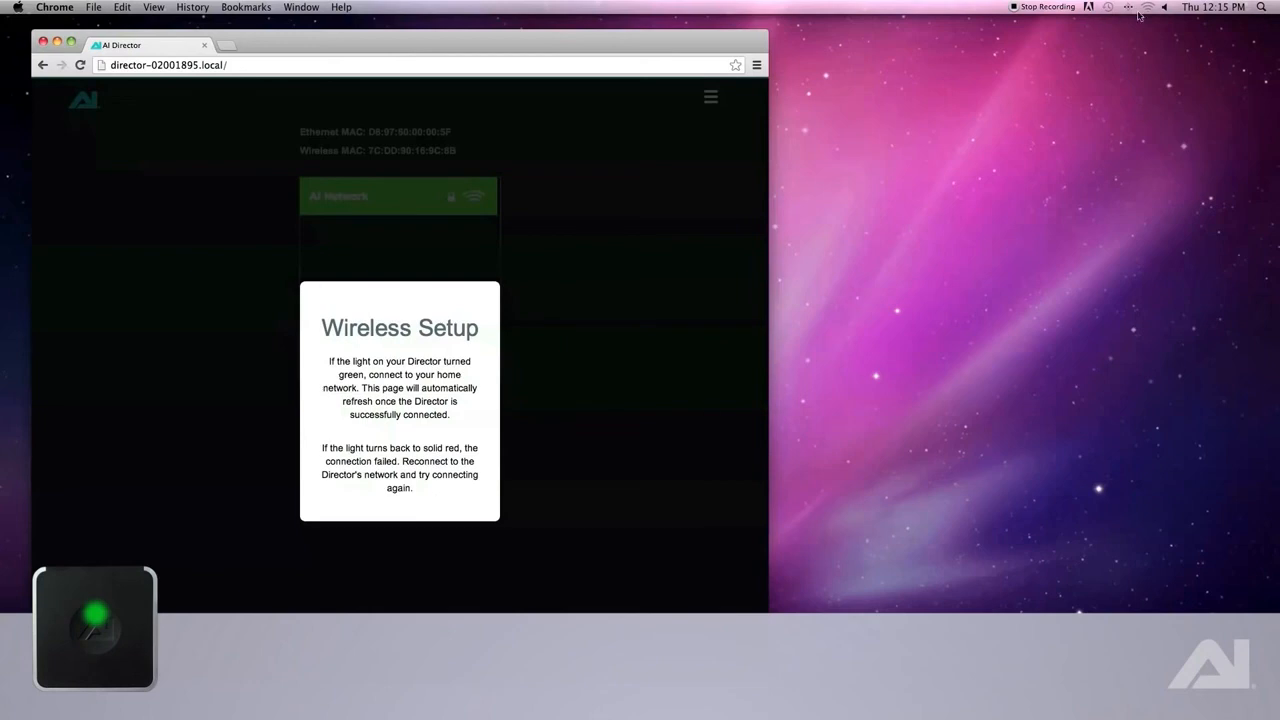
click(1147, 7)
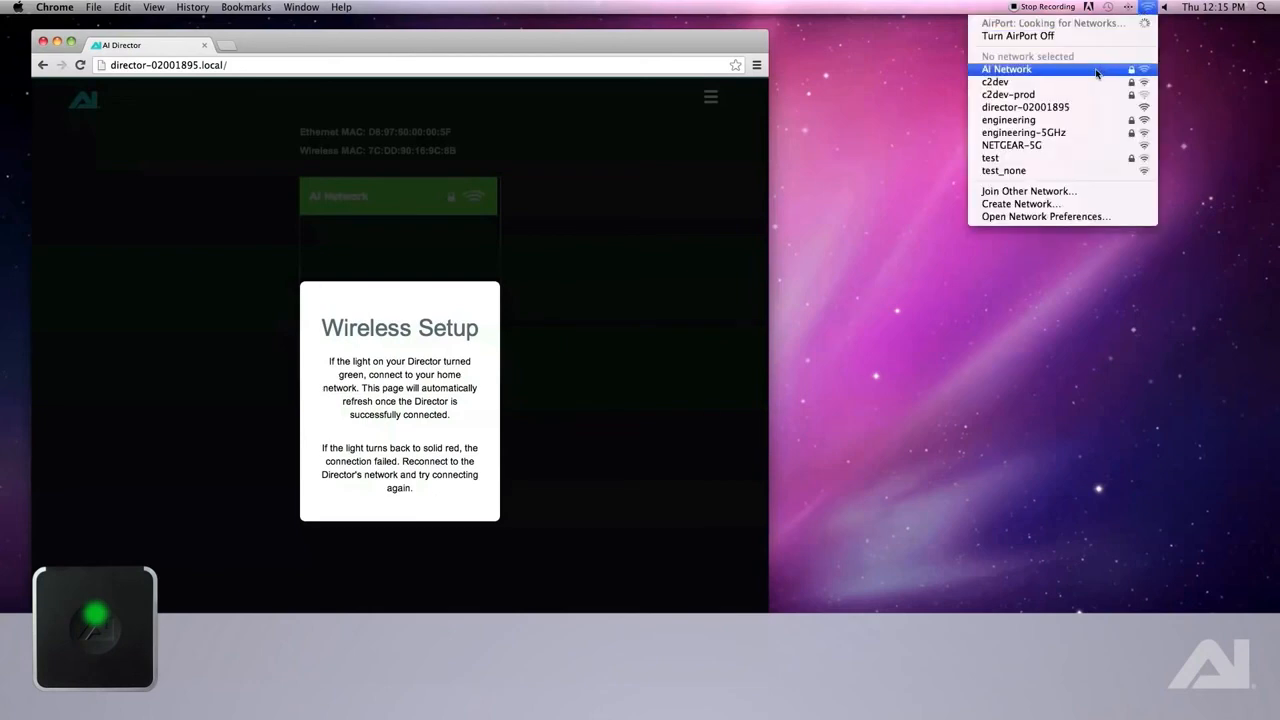